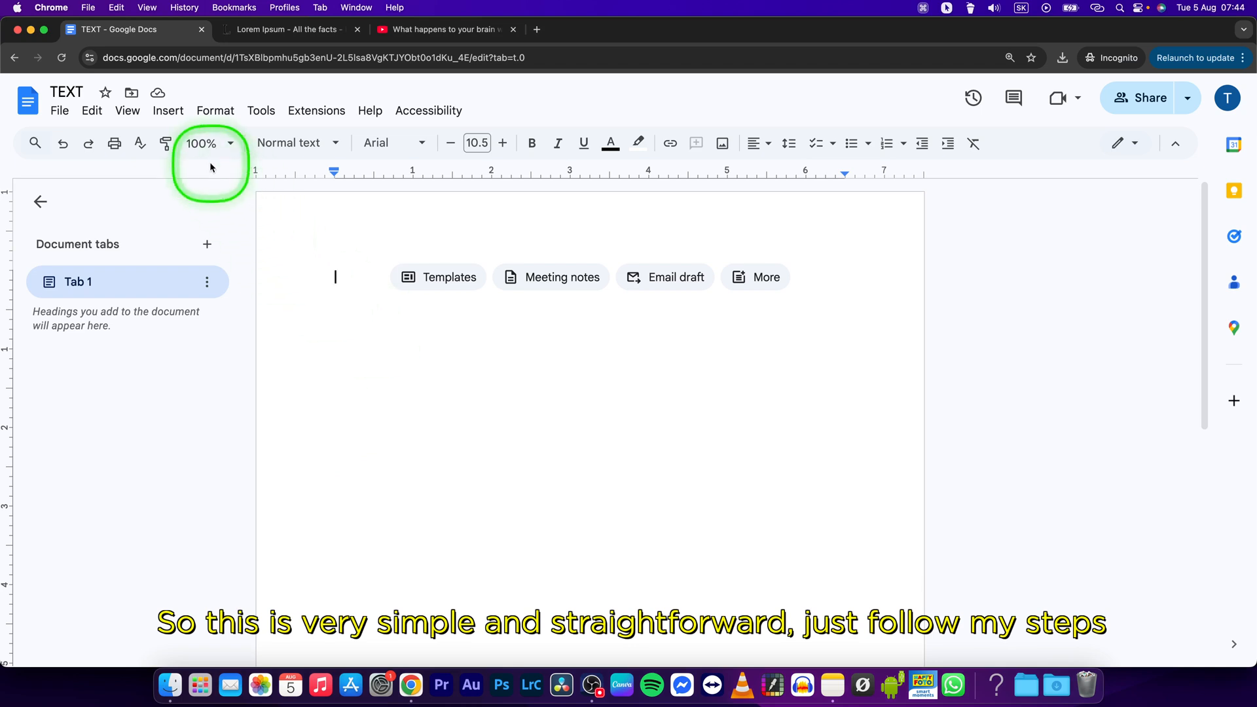
# Start a new Insert > Drawing canvas from the empty document.
pyautogui.click(168, 110)
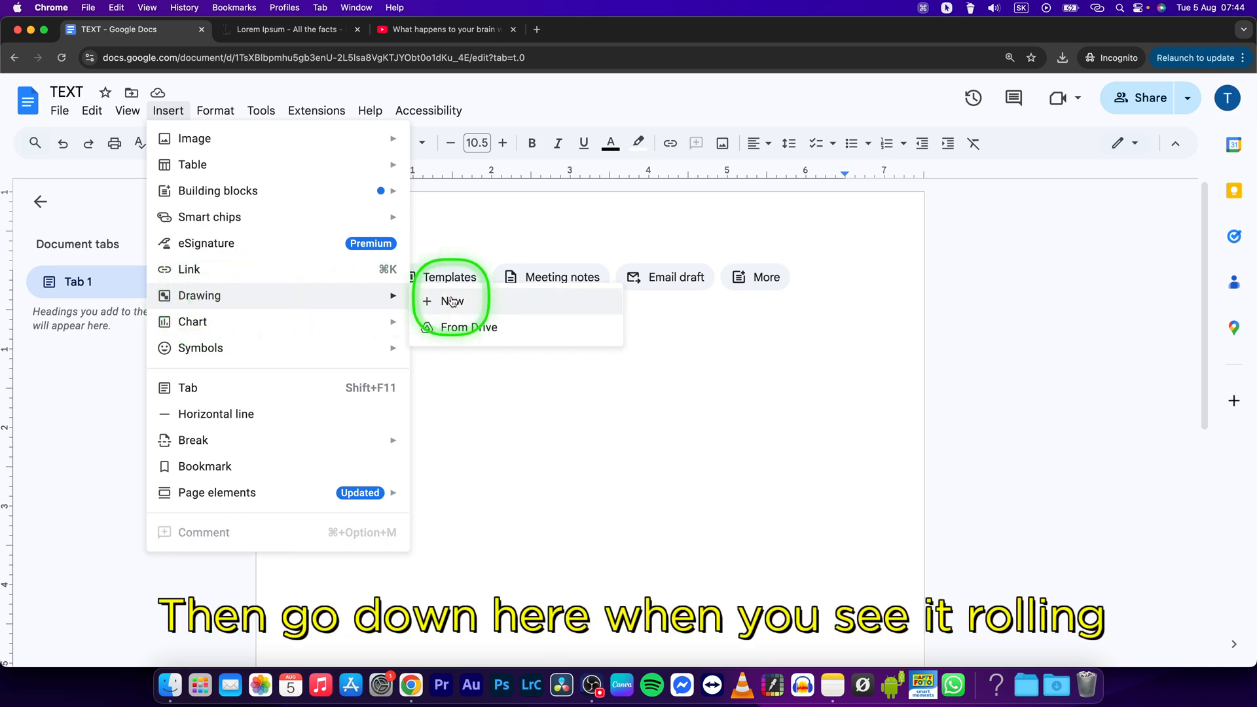
pyautogui.click(452, 301)
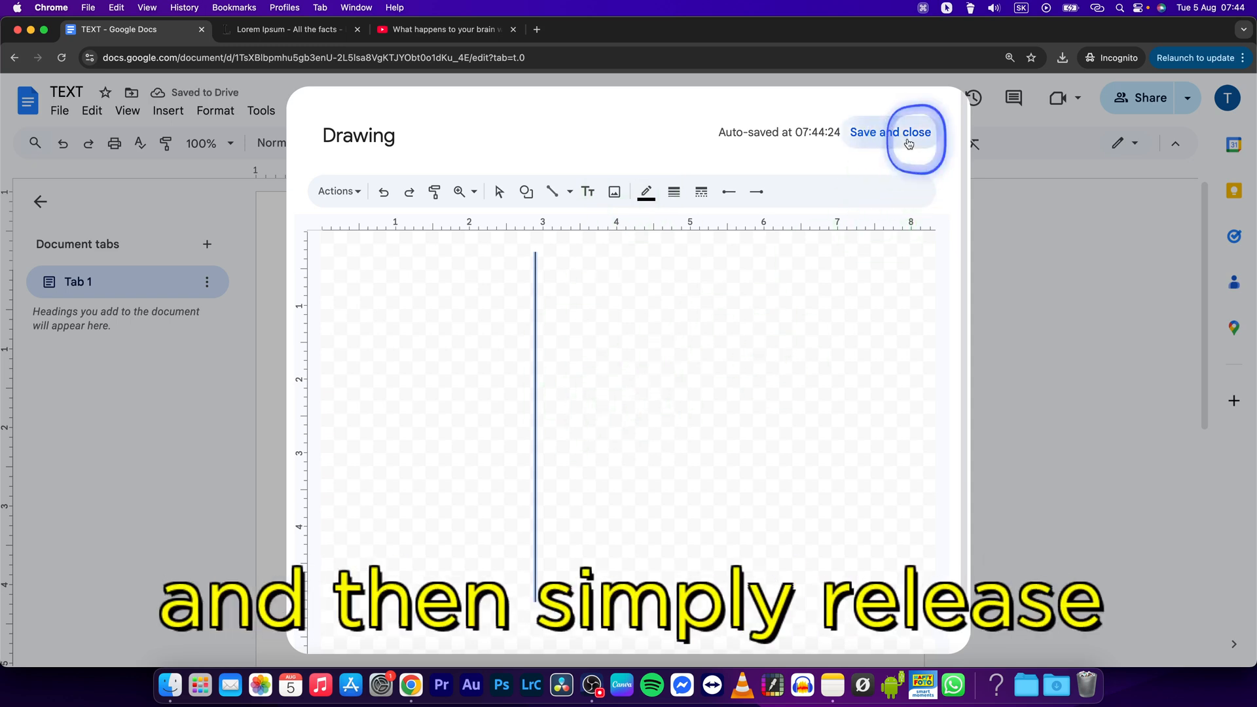
# Save the drawn vertical line so it appears on the document page.
pyautogui.click(891, 132)
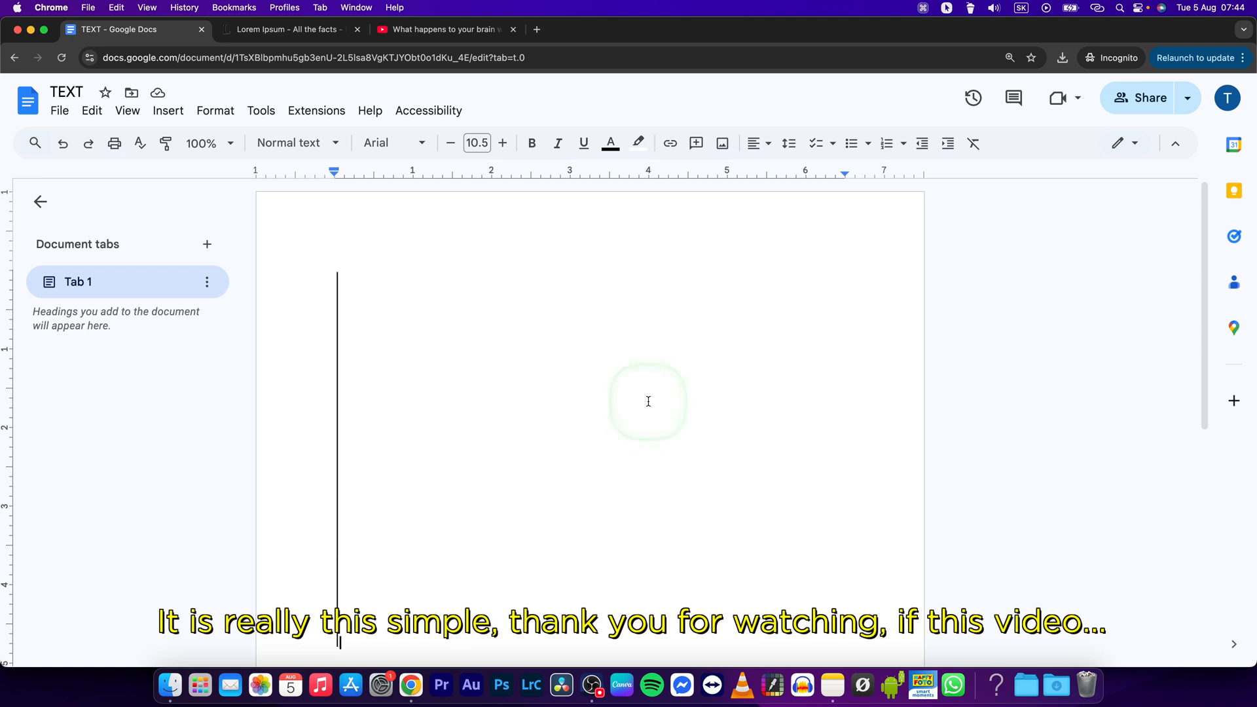
pyautogui.click(644, 401)
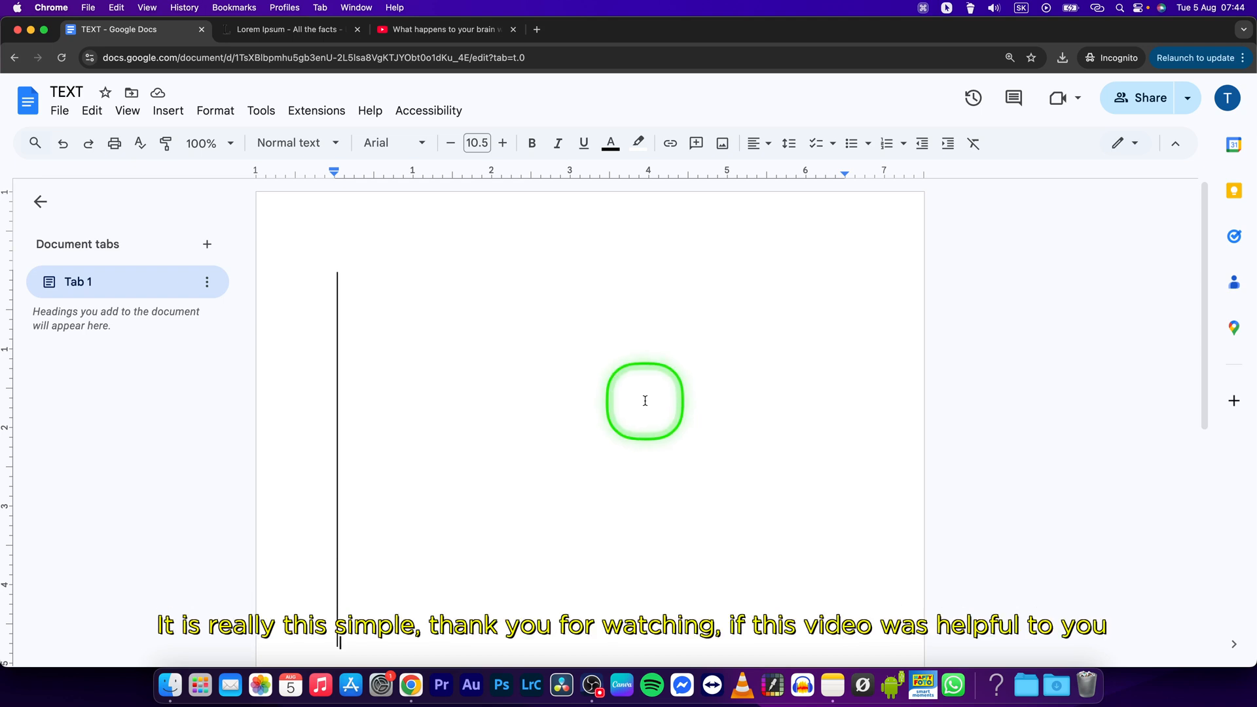